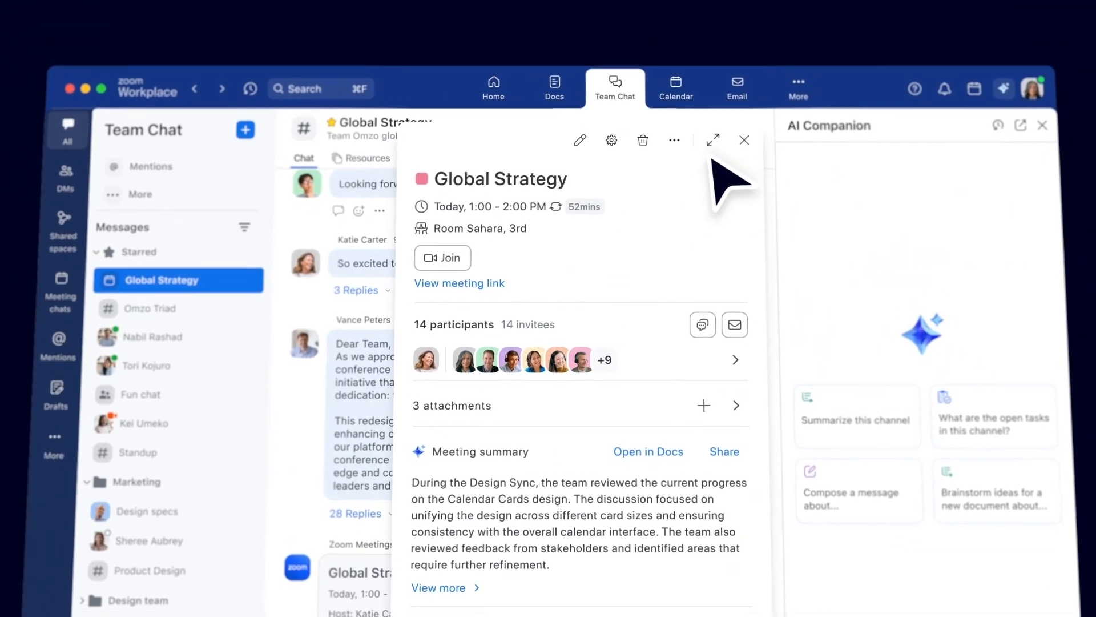
- Ask AI Companion for a thank-you email to the CEO, then request mentioning the CMX community award
text(Wri)
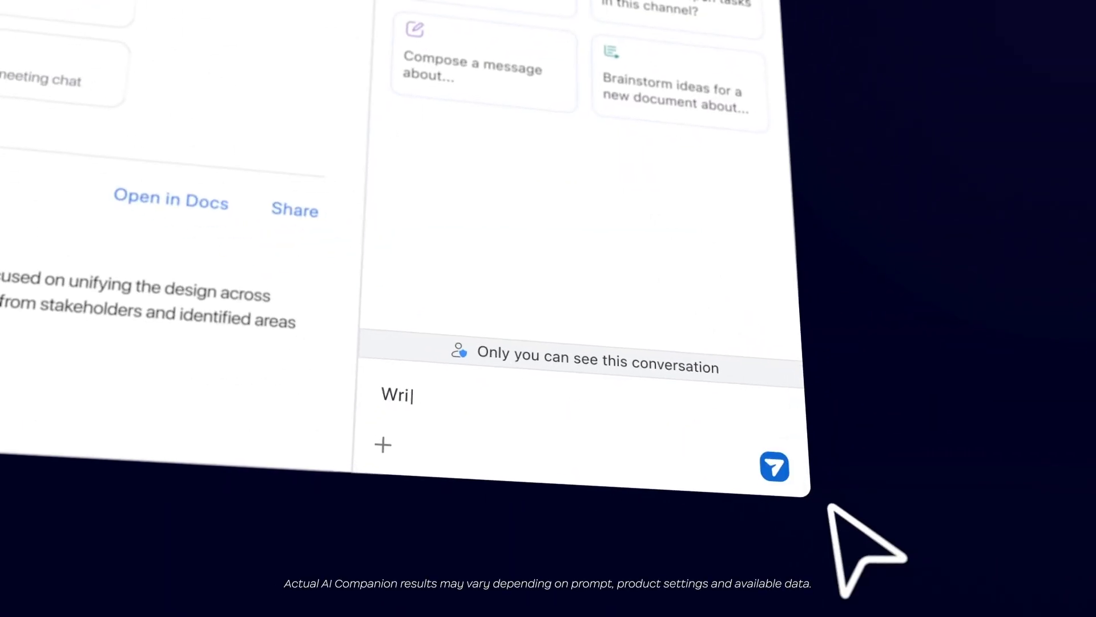
text(Write an email to the CEO to thank him for taking the time to me)
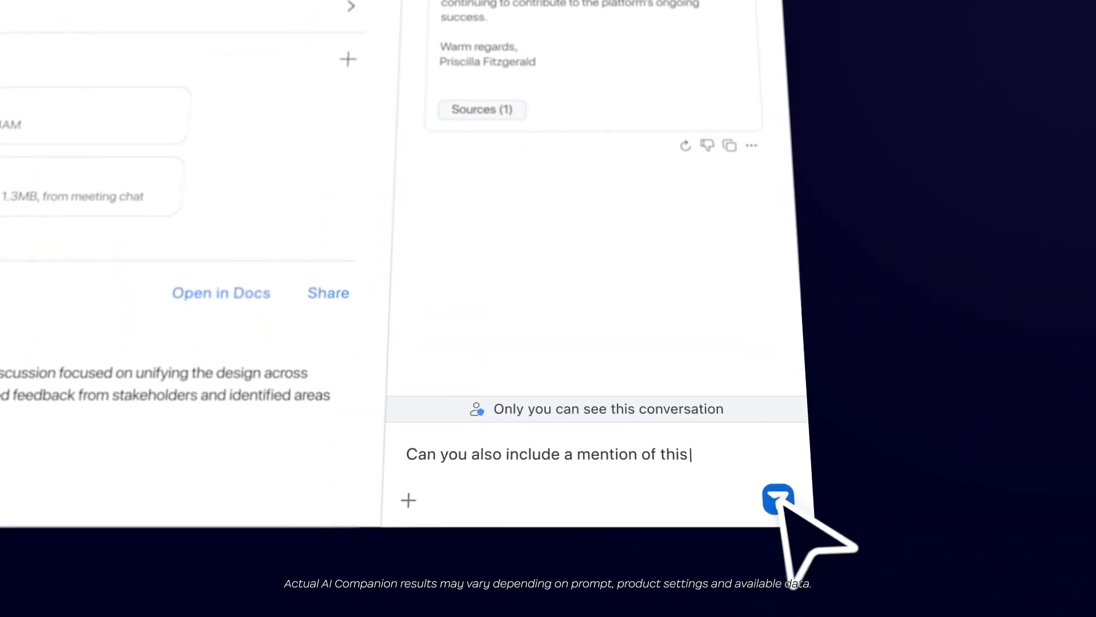
text(award they recently won: www.CMXcommunityaward)
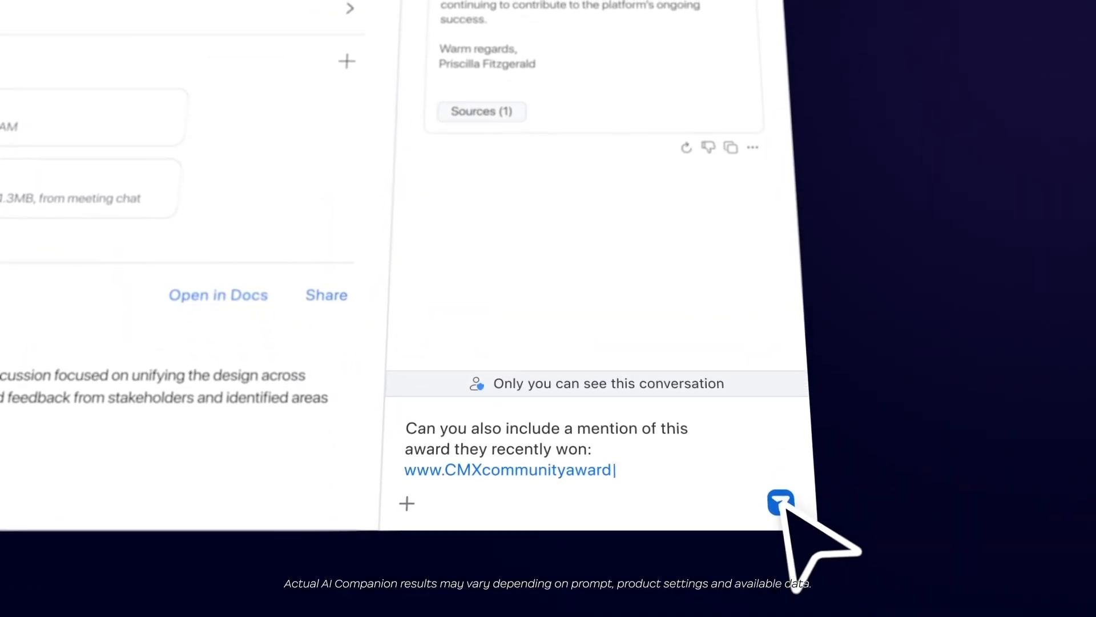
click(779, 501)
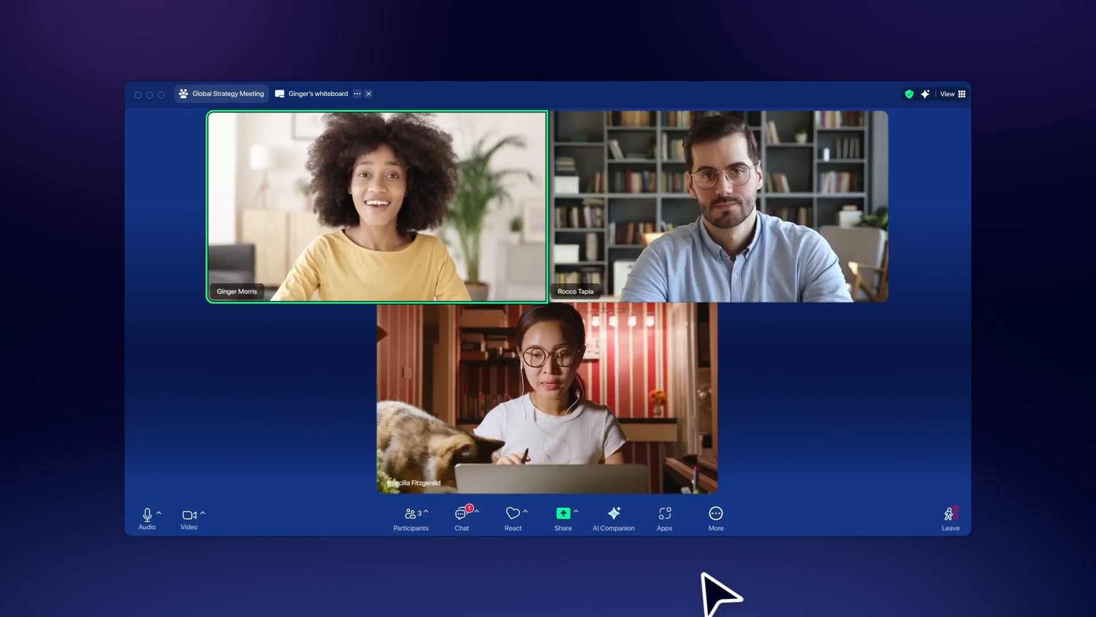
- Ask the meeting's AI Companion what was discussed and start typing the next question
click(613, 518)
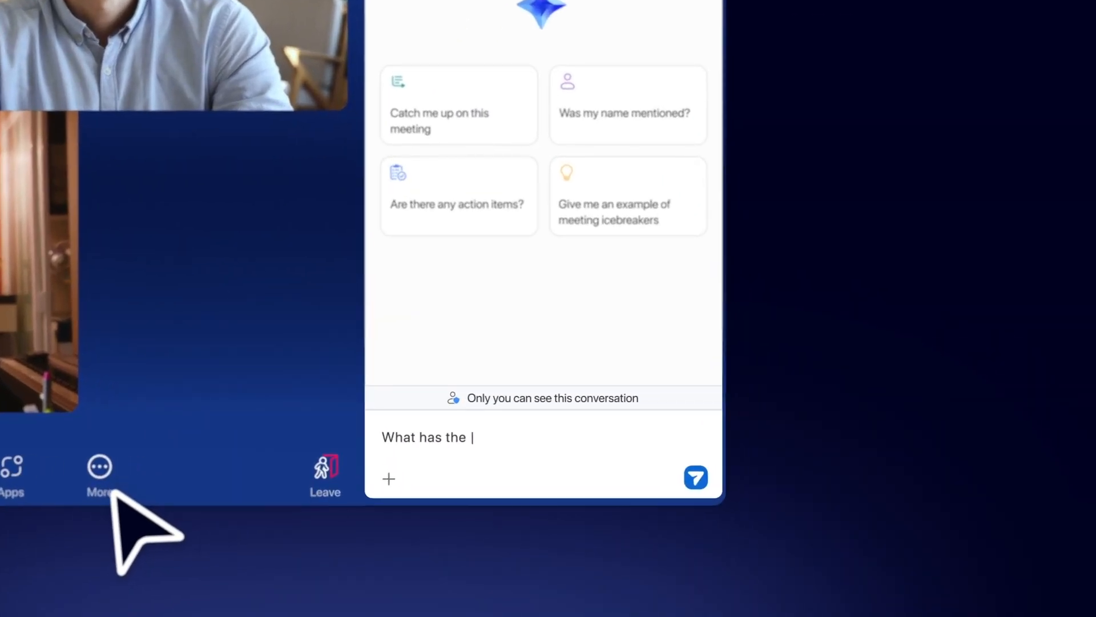
click(695, 477)
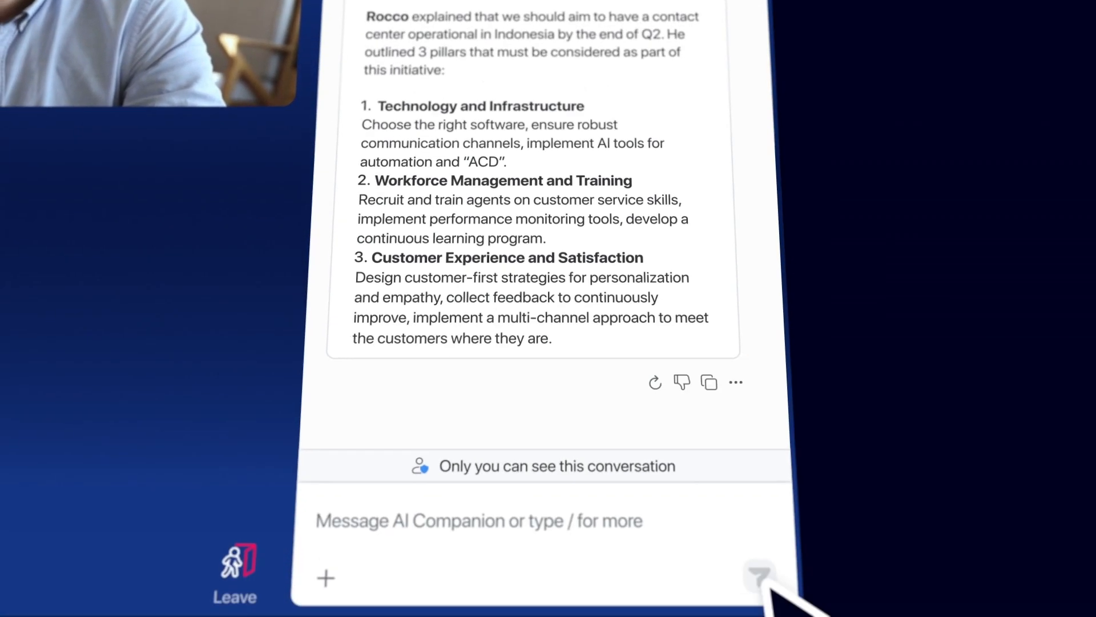
text(W)
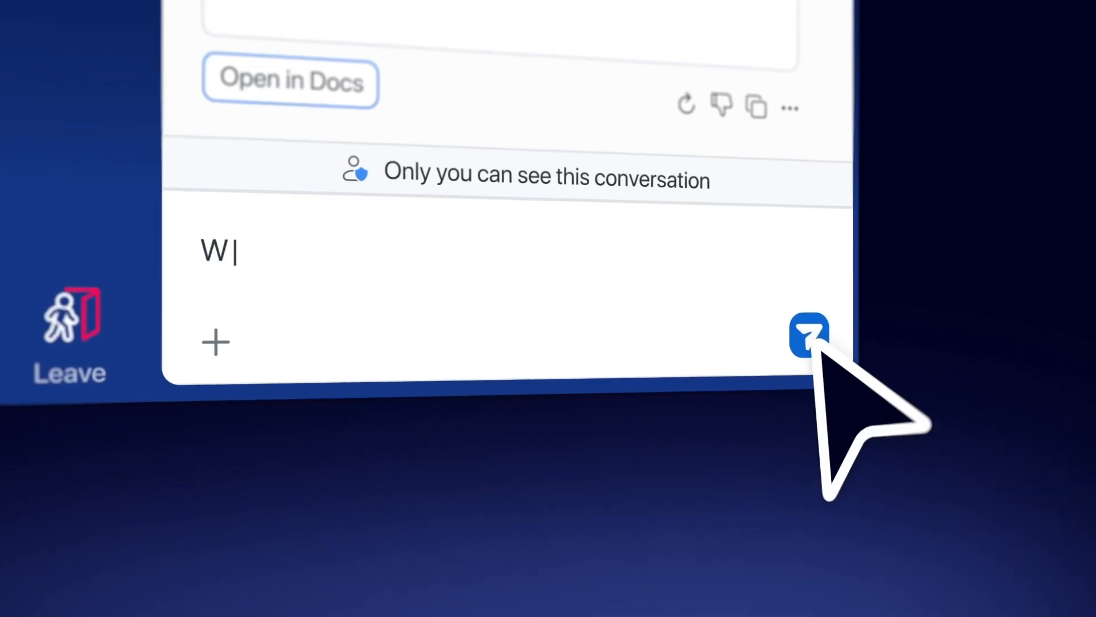
- Ask AI Companion for ice breakers to reduce tension, then begin the priority-tasks question
text(hat are some ice breakers for reducing tension during this meeting?)
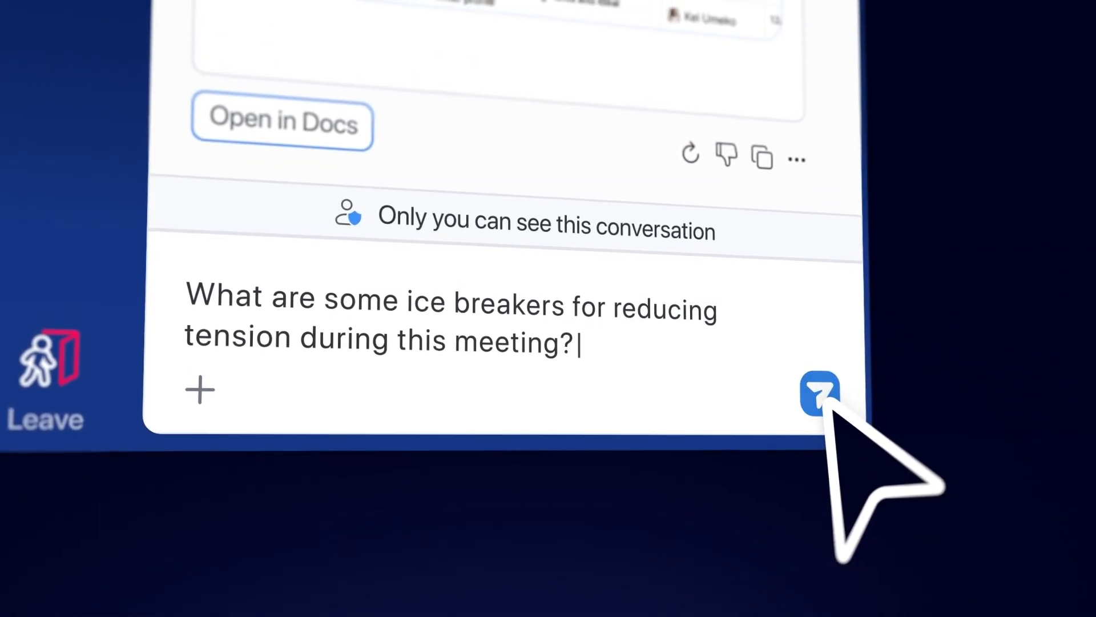
click(819, 392)
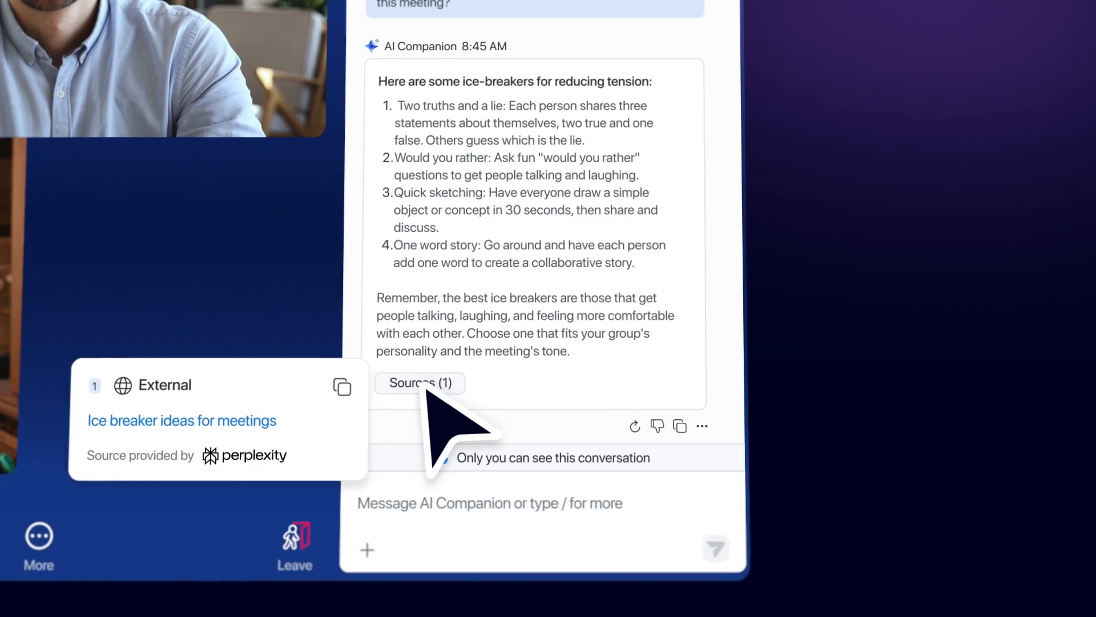
text(Can you let me know what my priority tasks are for today based on my recent emails and chats?)
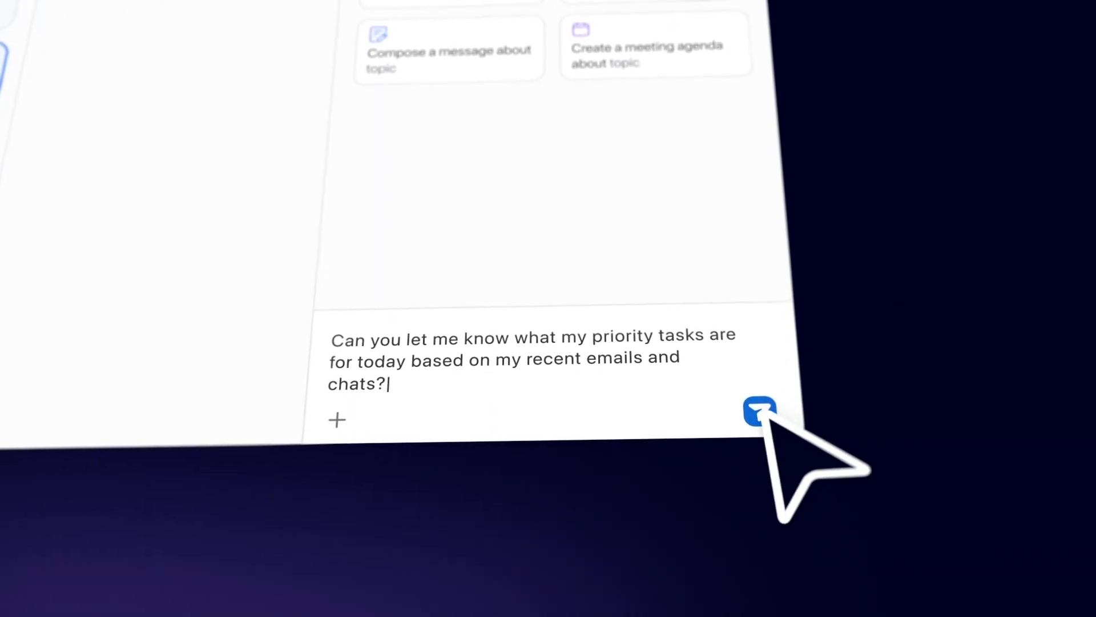
- Send the question asking for today's priority tasks based on recent emails and chats
click(759, 411)
text(Give me some ad campaign ideas with taglines based on)
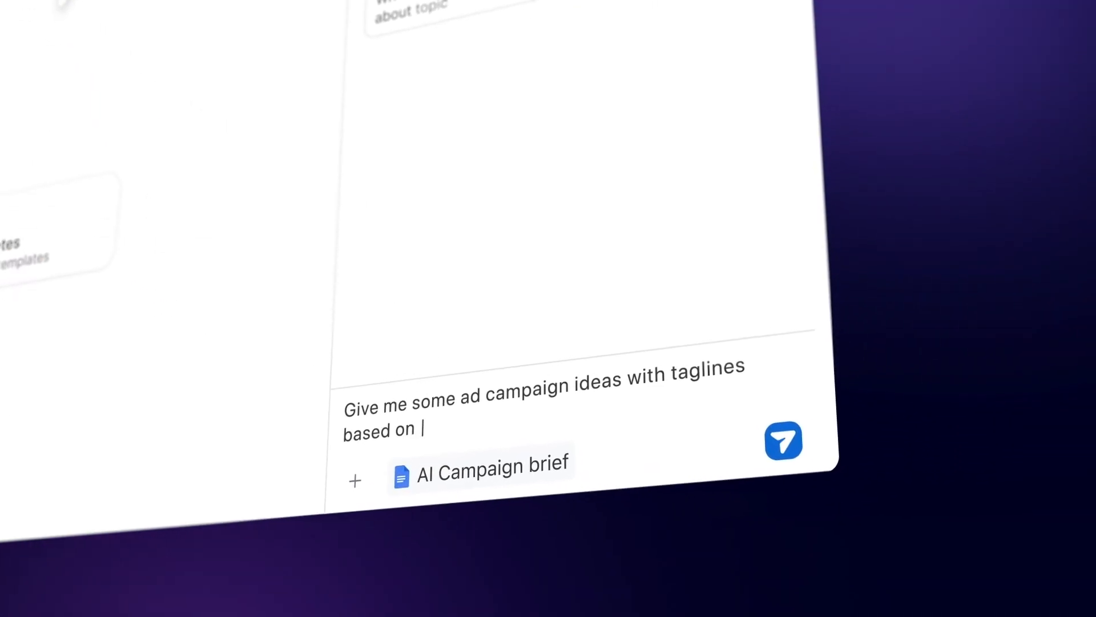
- Send the ad campaign tagline request with the AI Campaign brief attached
click(783, 441)
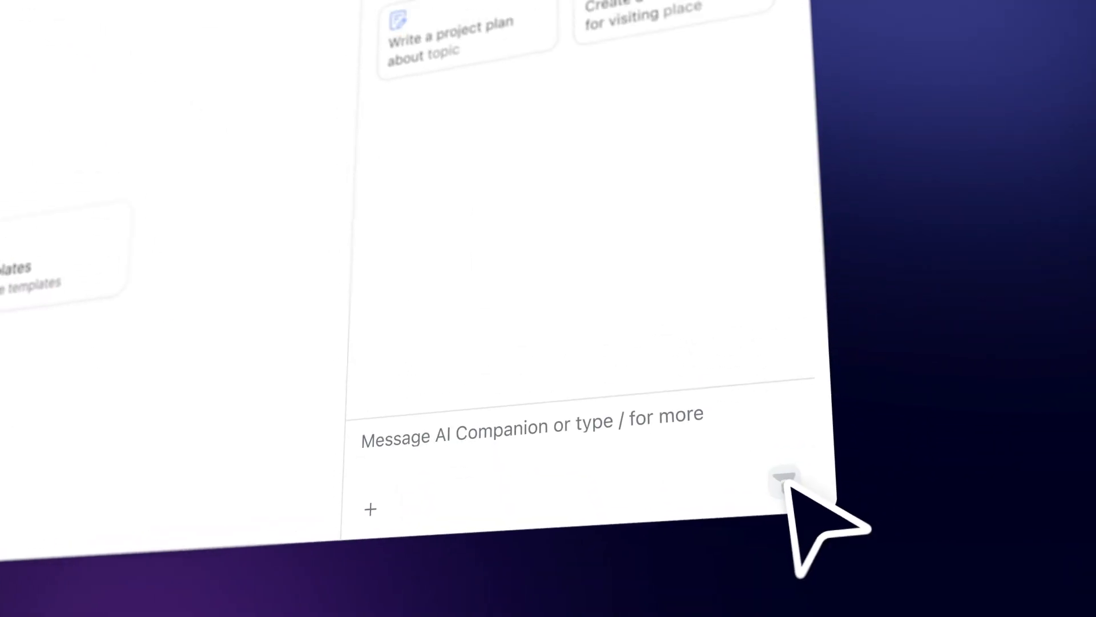
click(783, 479)
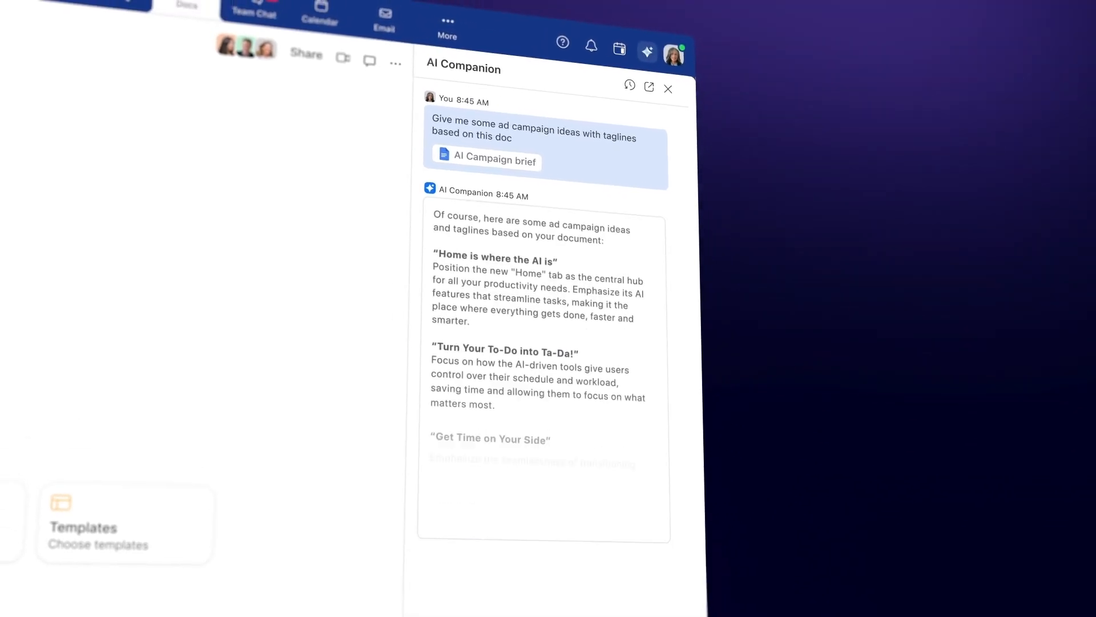